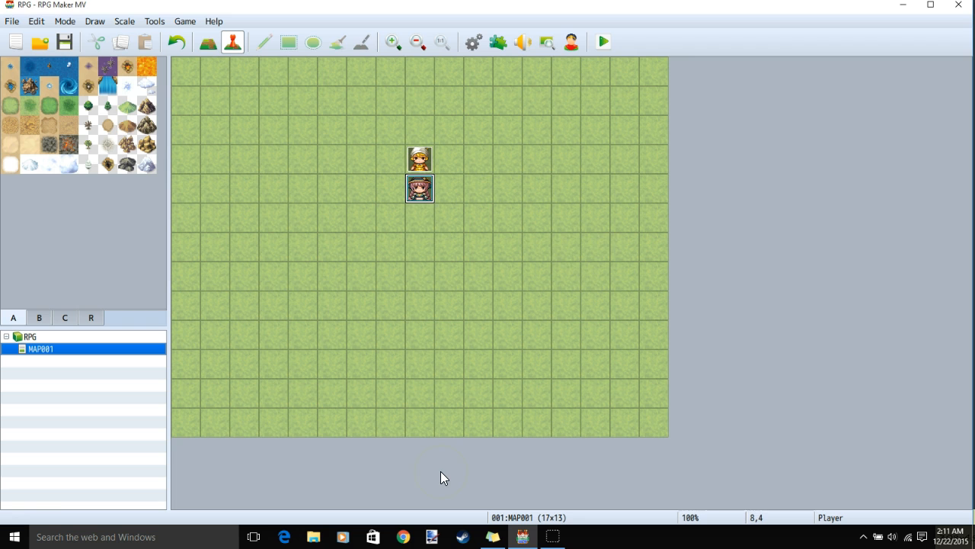
mouse_move(583, 260)
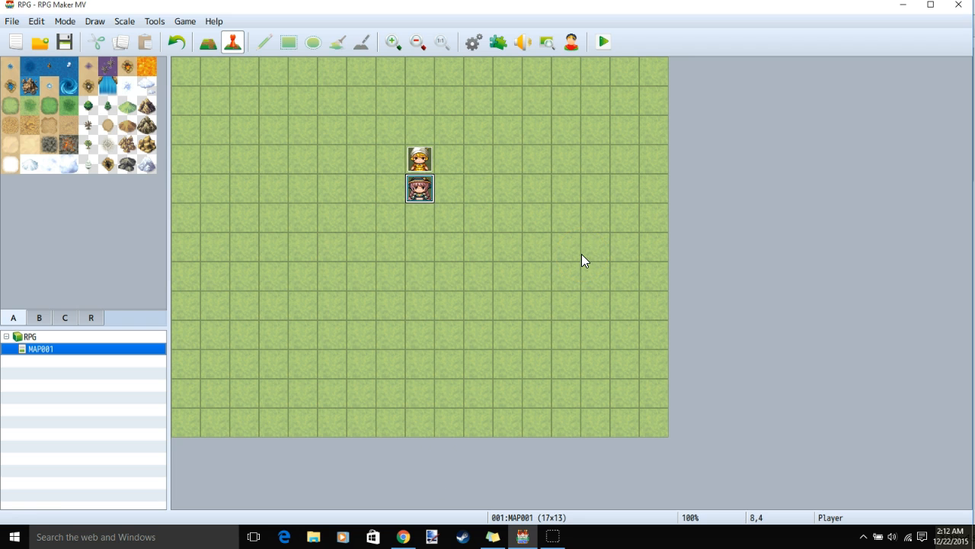
Create a new event on an empty map tile and show its event command list
double_click(417, 189)
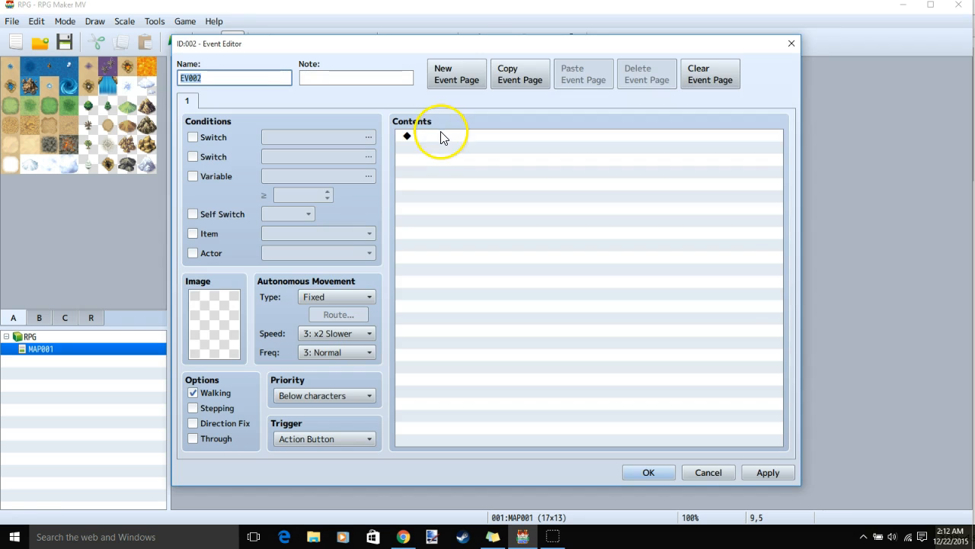
mouse_move(454, 138)
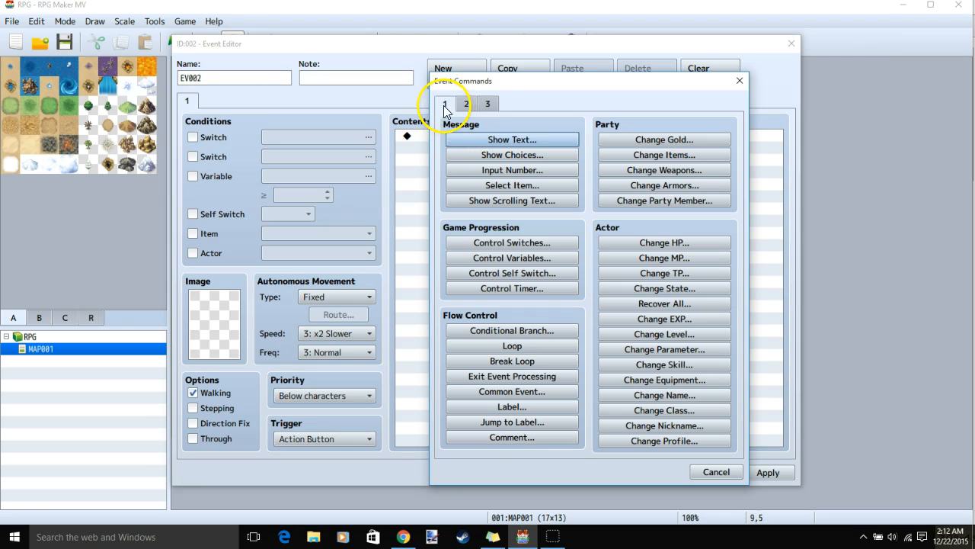
left_click(512, 156)
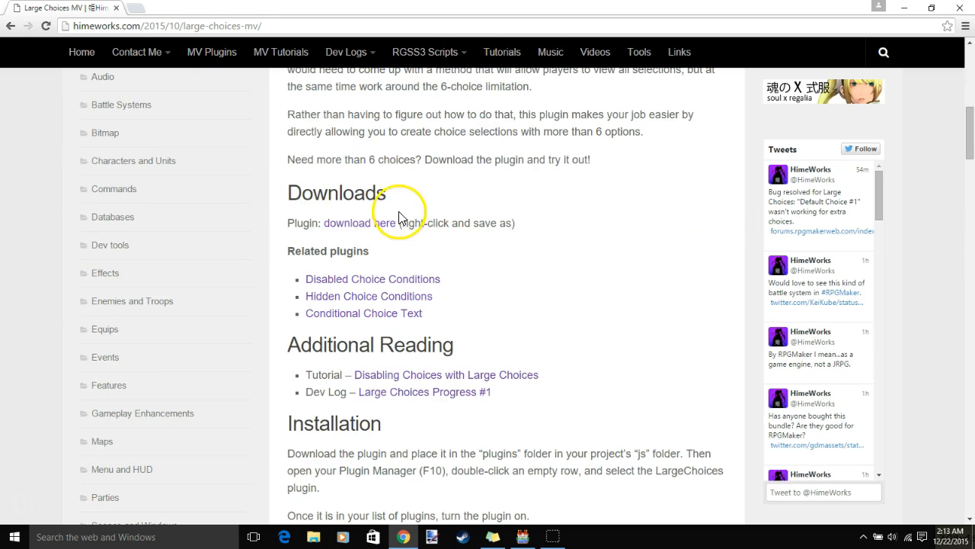
Save the Large Choices plugin file via the download link's Save link as option
right_click(364, 223)
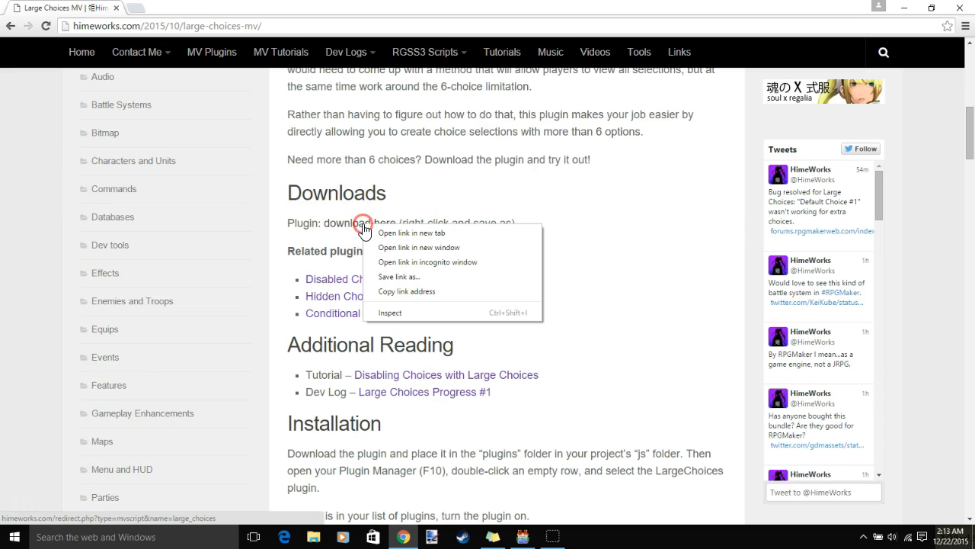
left_click(399, 276)
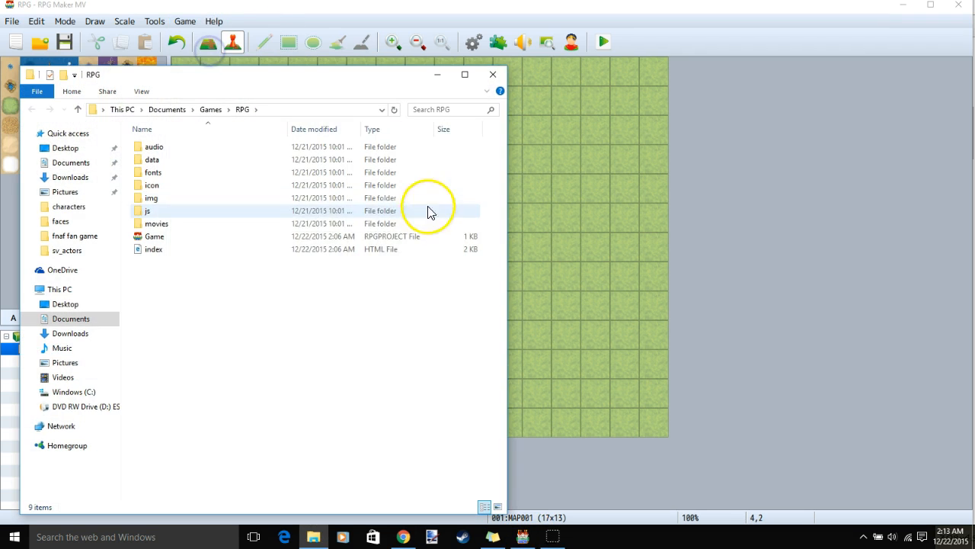
Browse into the project's js folder and then its plugins subfolder
double_click(147, 210)
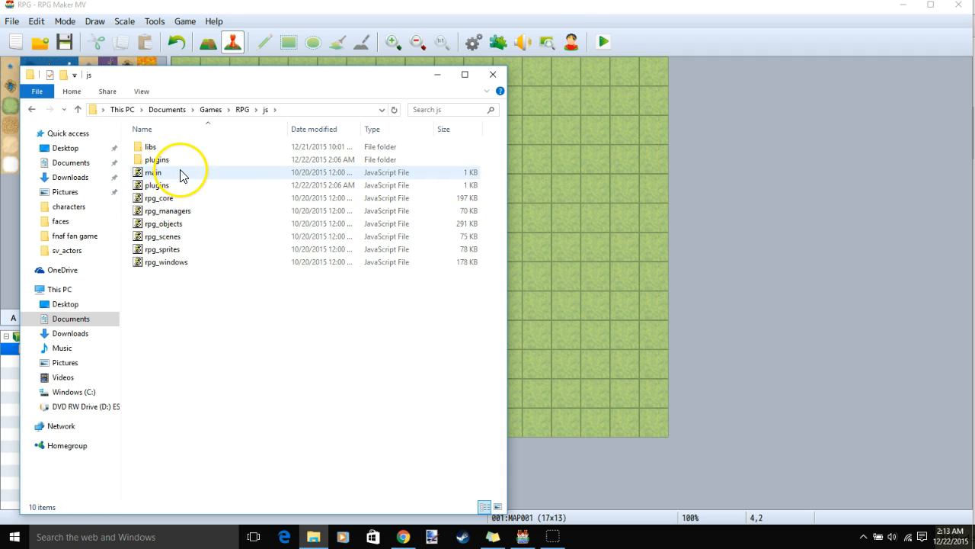
double_click(157, 160)
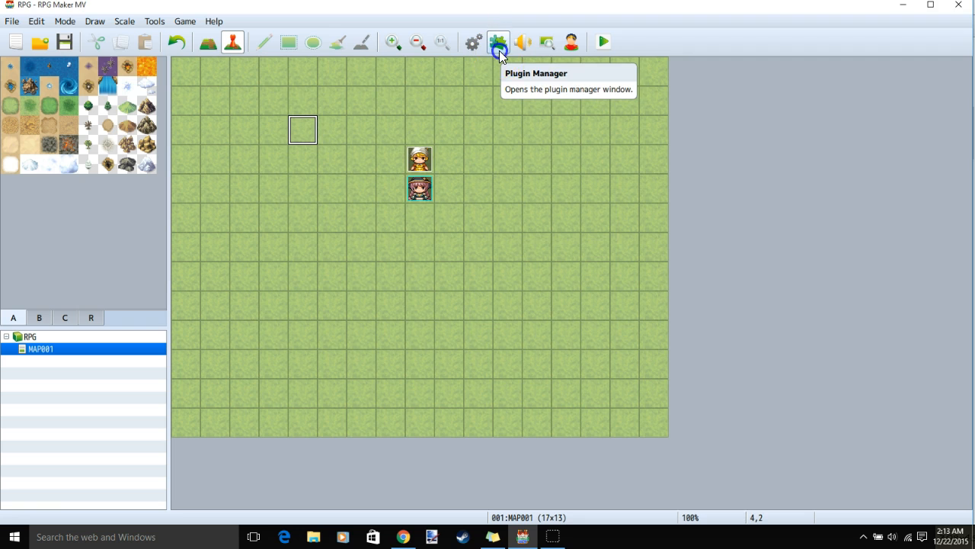
Add HIME_LargeChoices with status ON in Plugin Manager and apply the plugin list
left_click(497, 43)
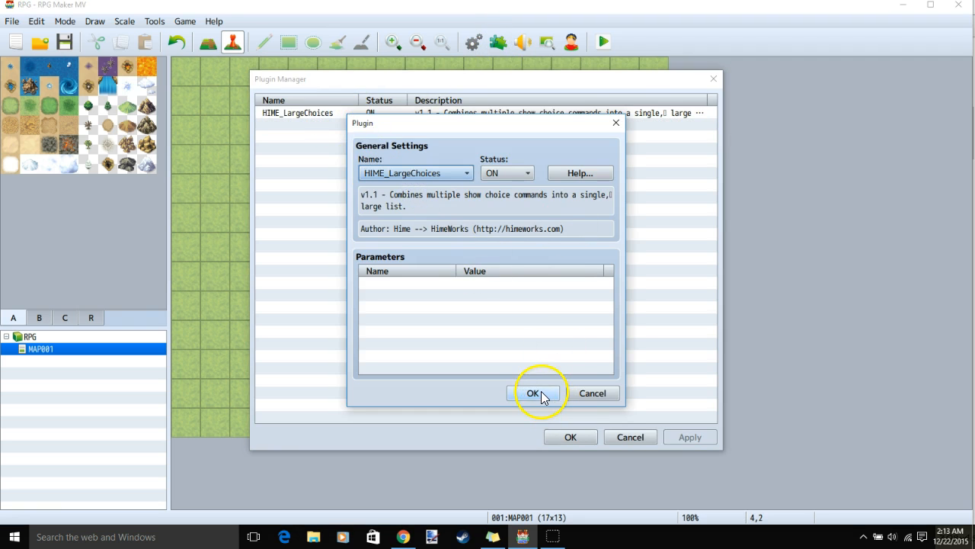
left_click(537, 394)
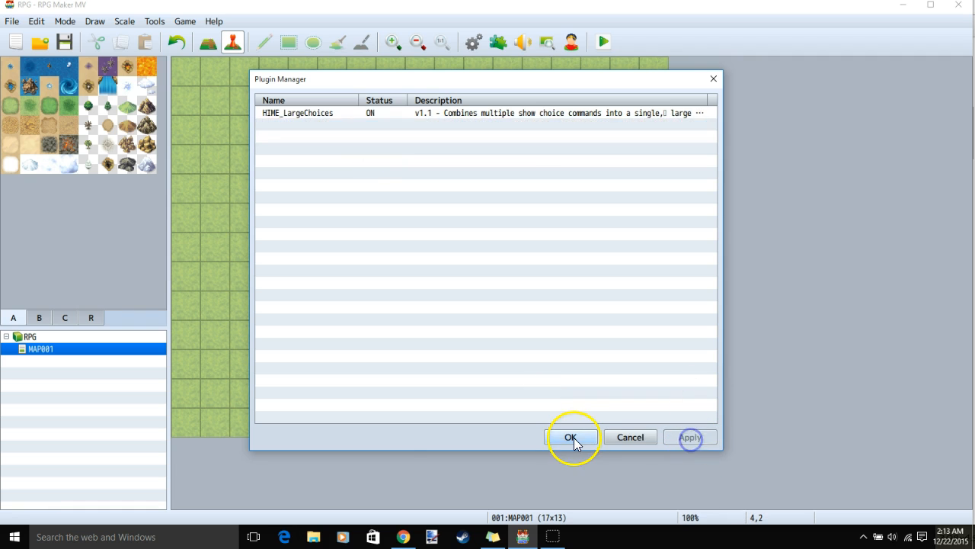
left_click(573, 437)
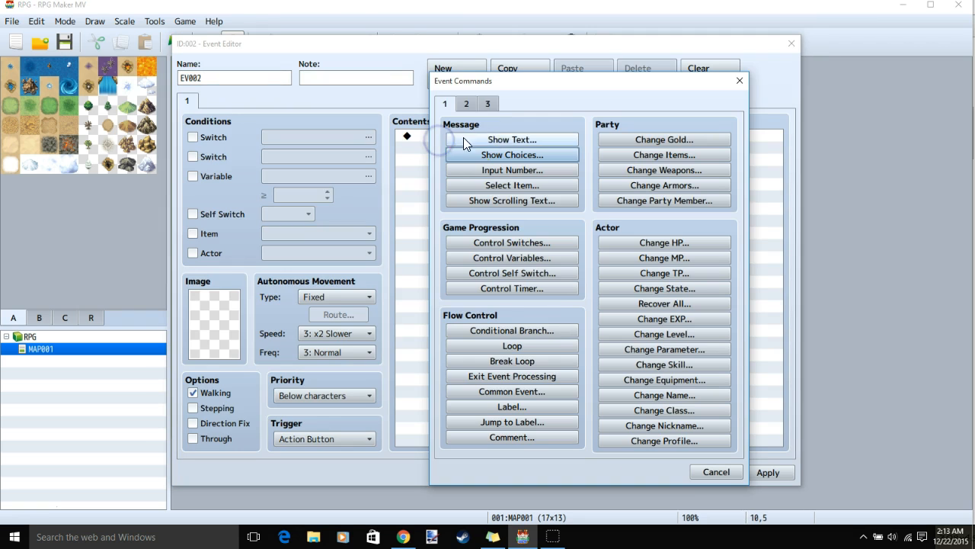
Add the 'what number do you want?' message followed by a Show Choices list 1–6
left_click(512, 139)
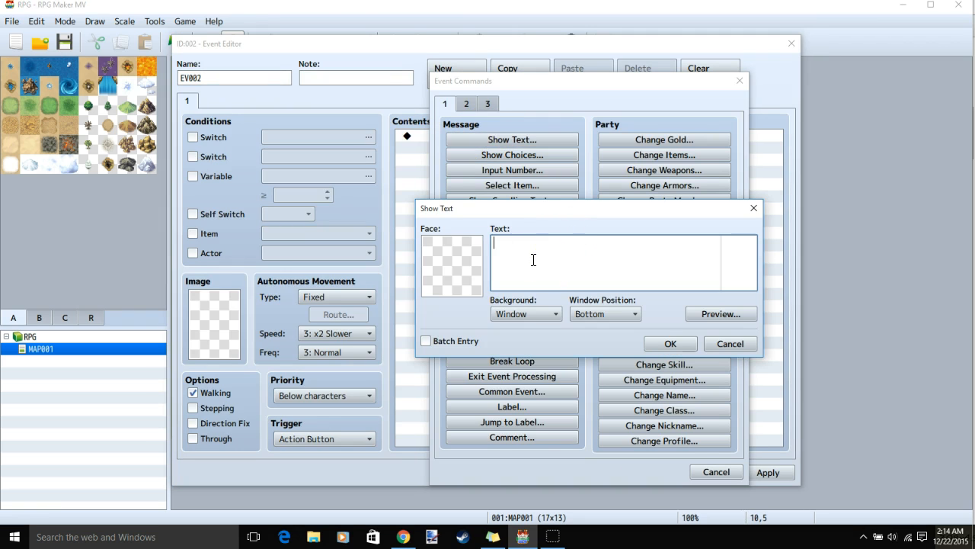
left_click(671, 343)
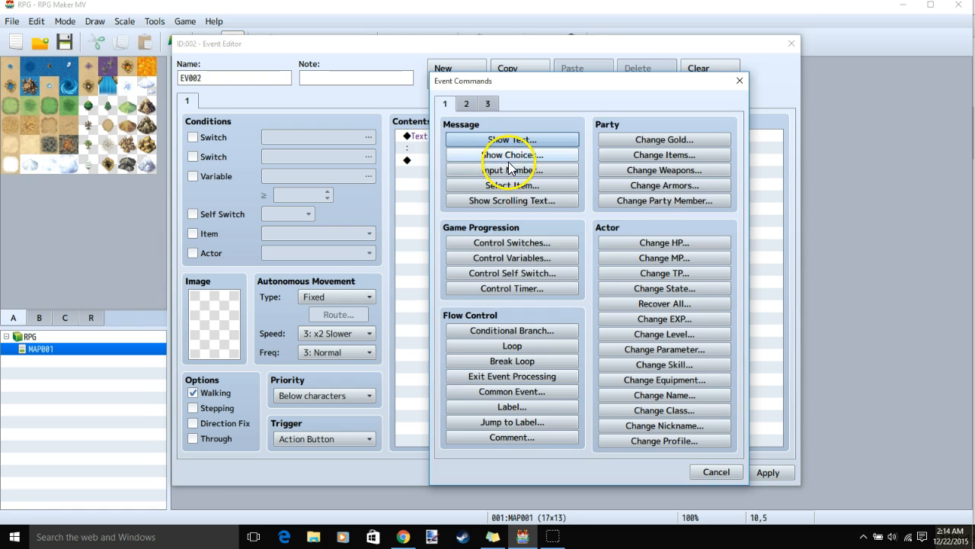
left_click(512, 155)
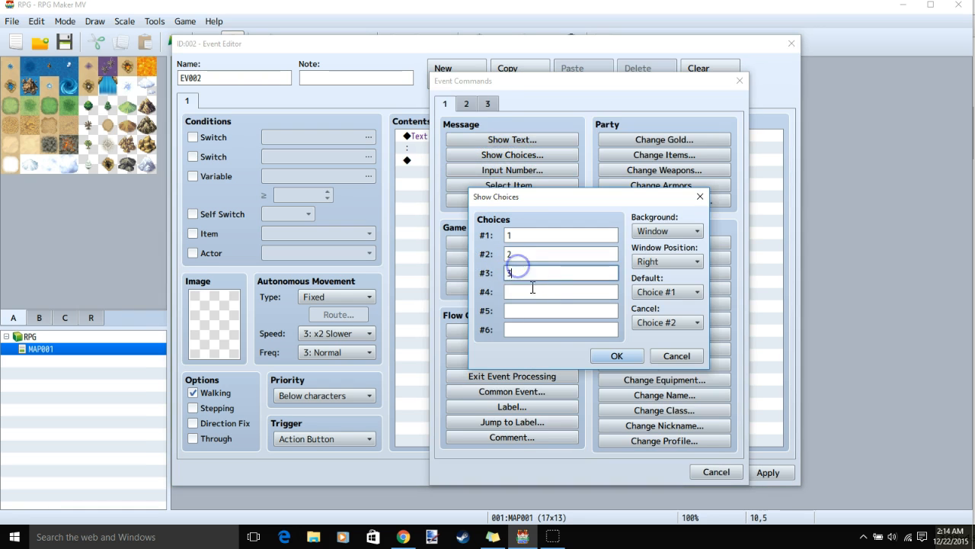
left_click(615, 356)
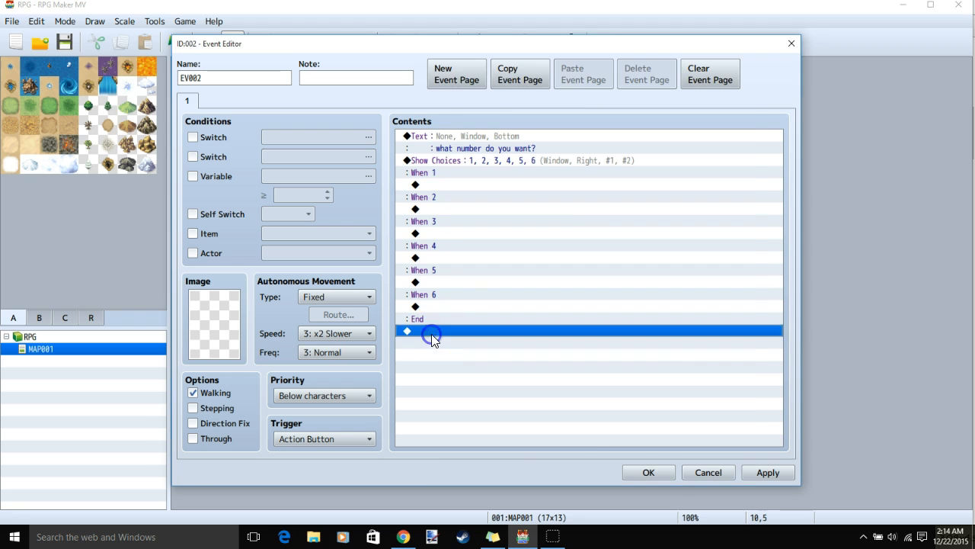
Add a second Show Choices list 7–12, set priority Same as characters, and save the event
double_click(430, 330)
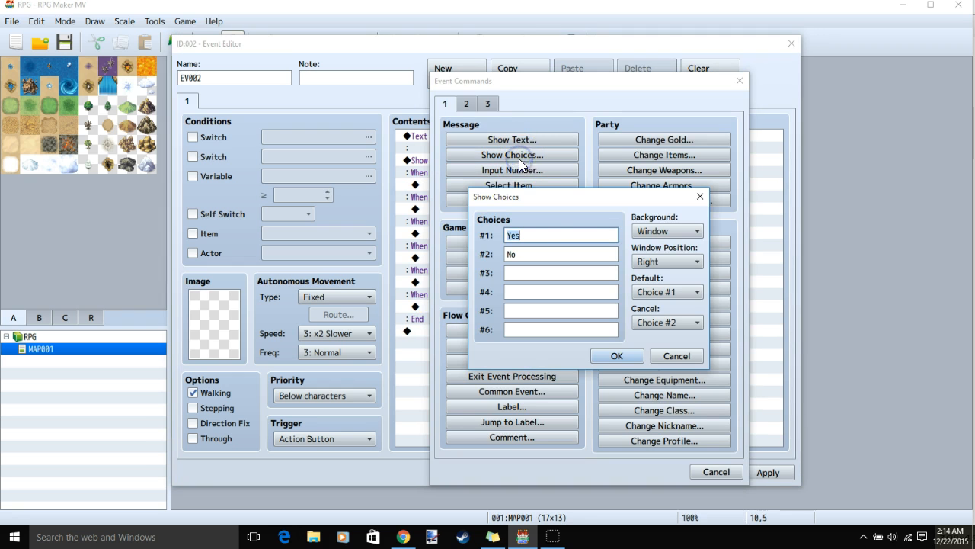
left_click(616, 356)
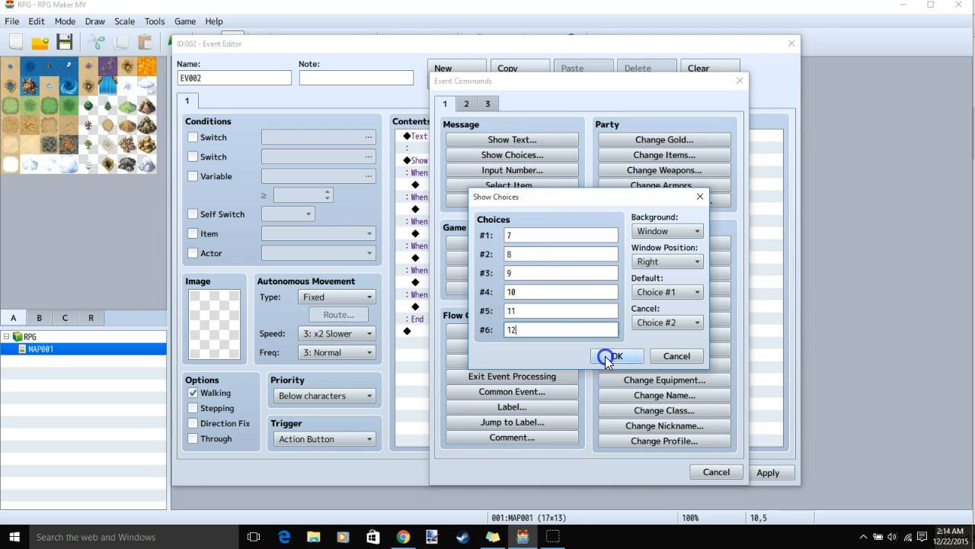
left_click(618, 357)
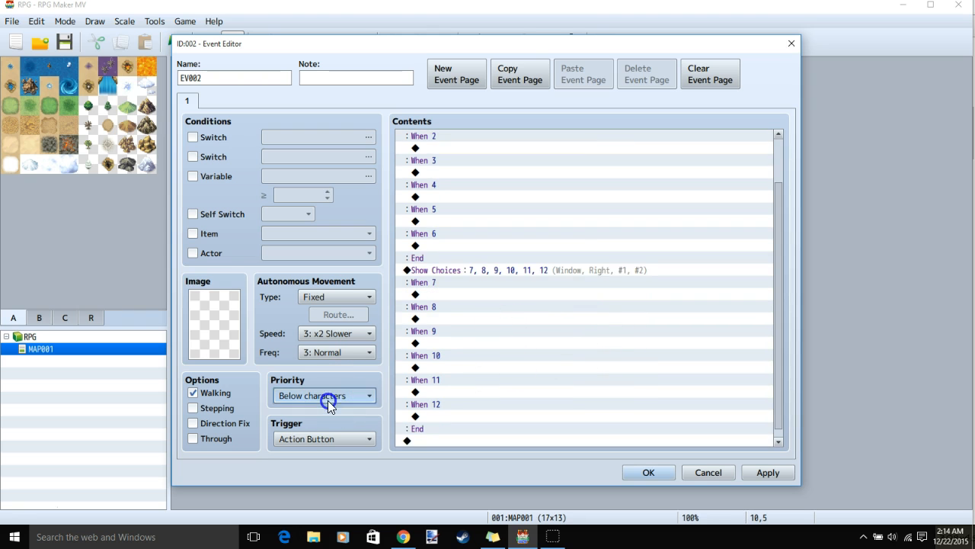
left_click(214, 320)
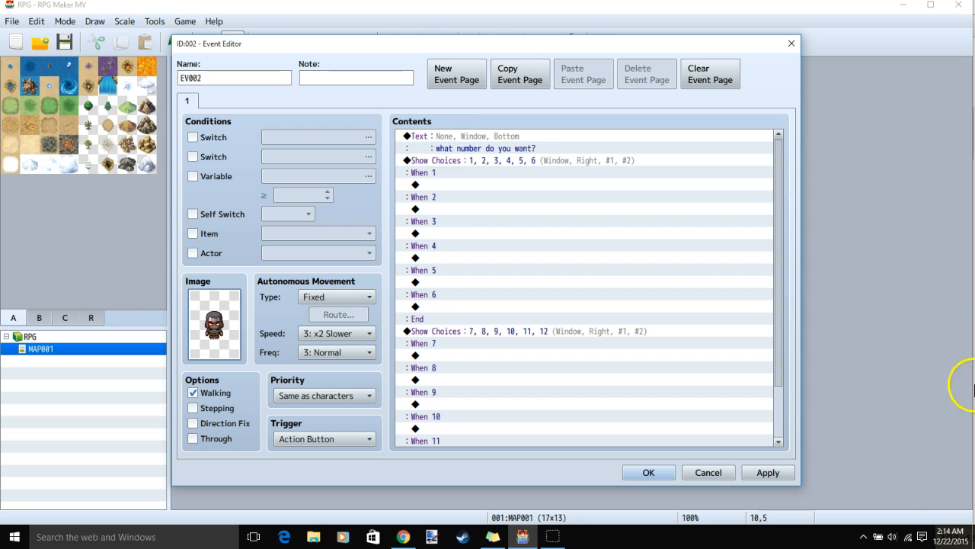
left_click(650, 472)
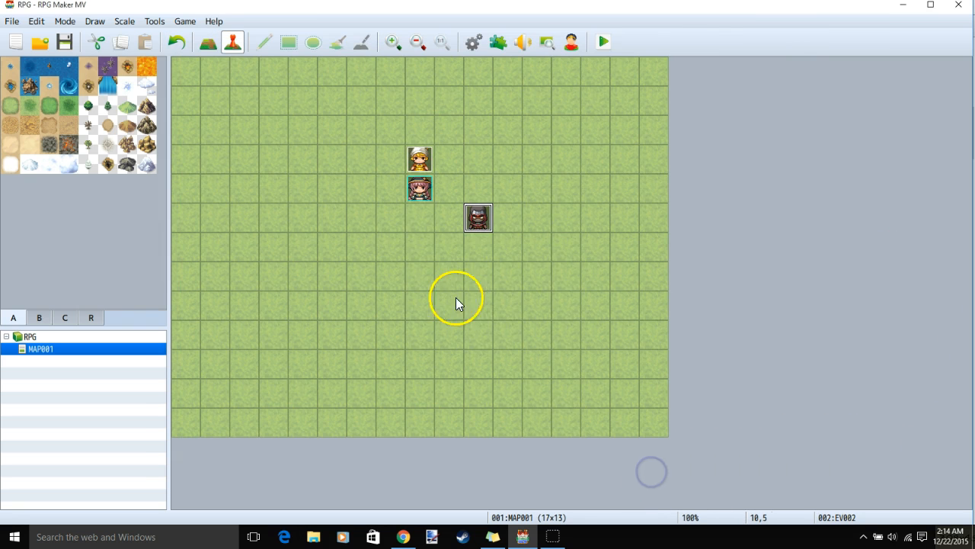
Save, playtest the event showing one merged scrolling list 1–12, then close the game
left_click(602, 43)
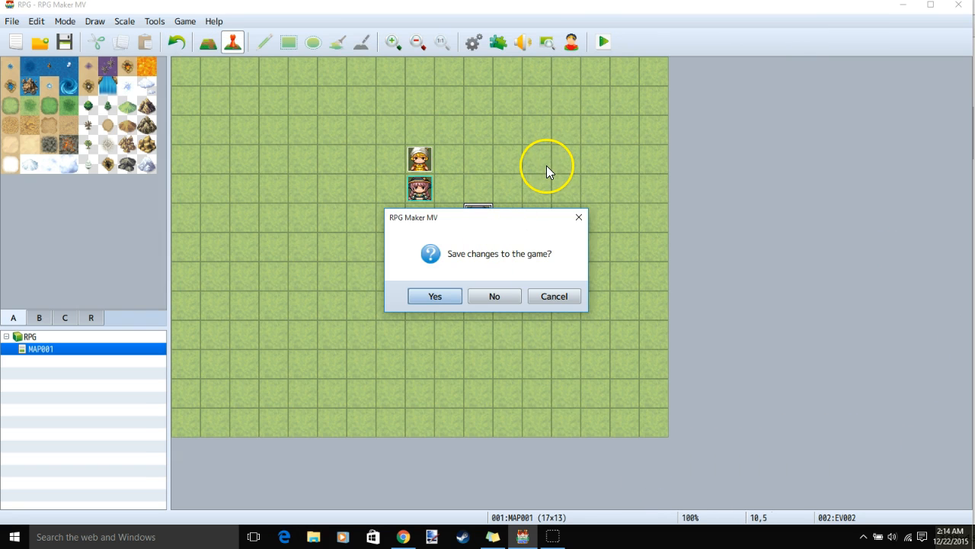
left_click(434, 296)
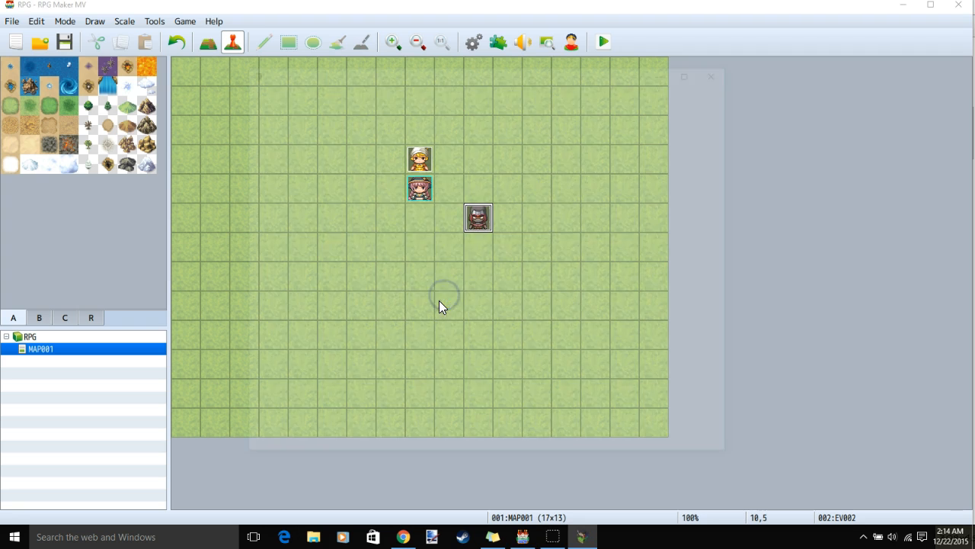
left_click(603, 41)
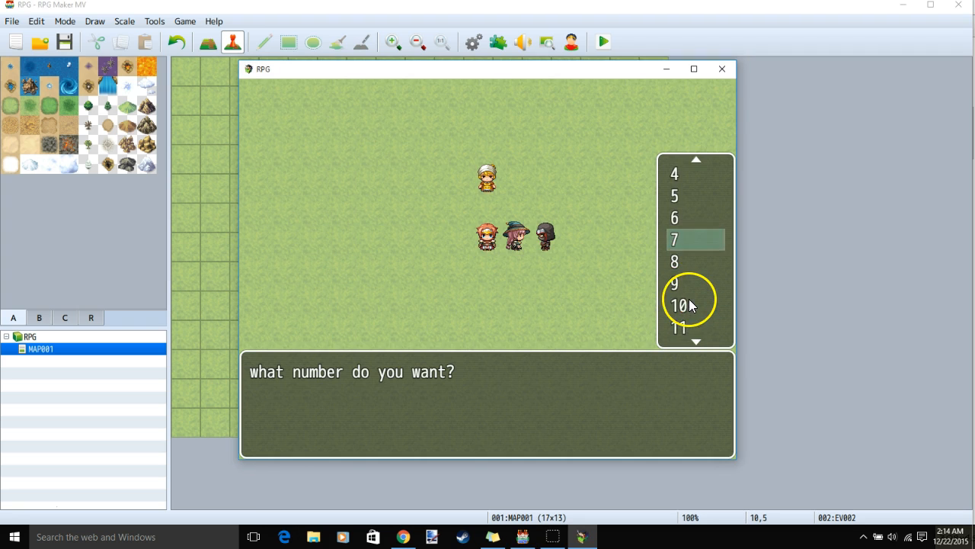
scroll("down", 3)
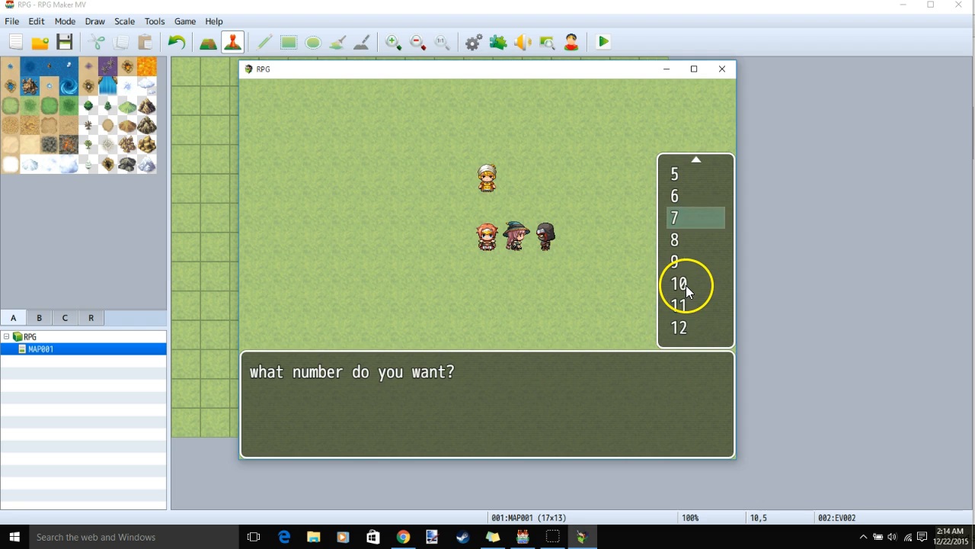
left_click(722, 69)
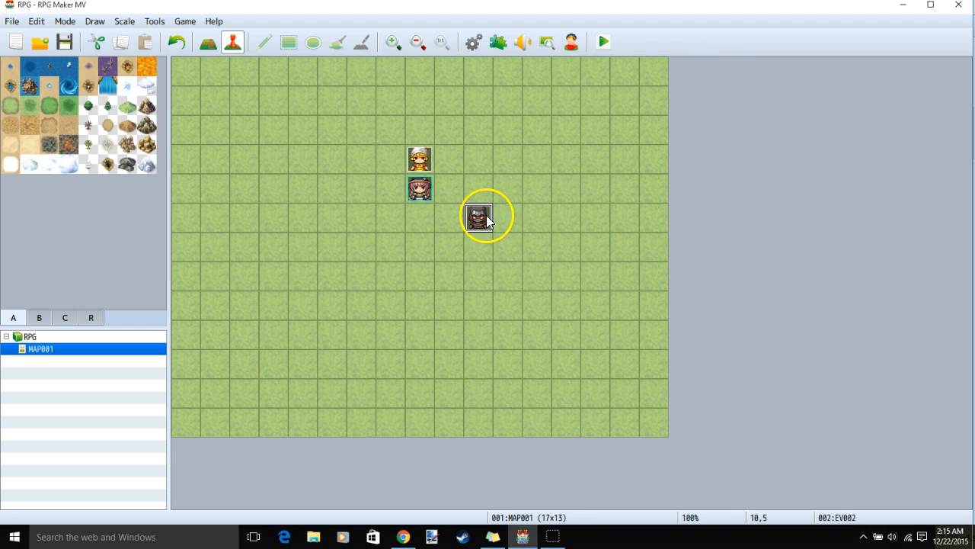
Reopen the event and review the first choice group's settings unchanged
double_click(481, 215)
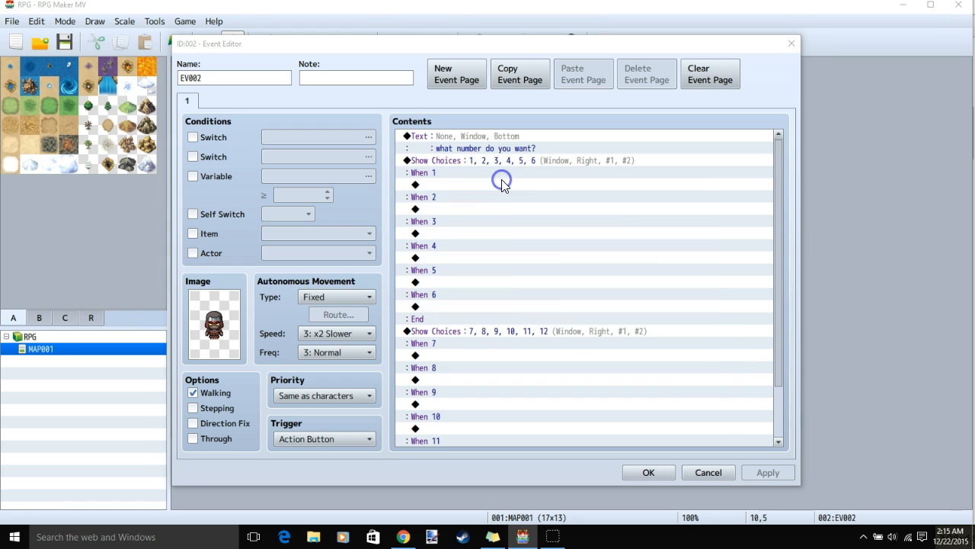
double_click(503, 160)
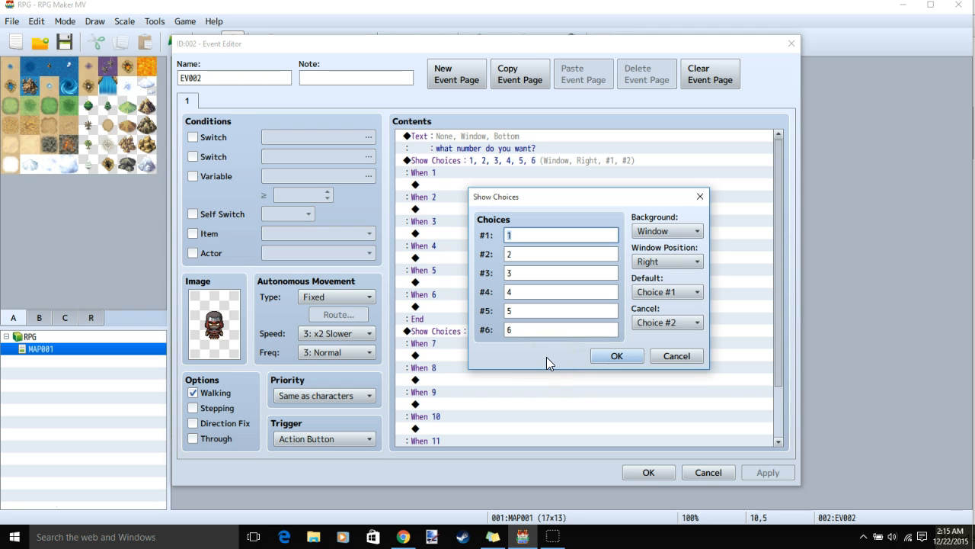
left_click(616, 357)
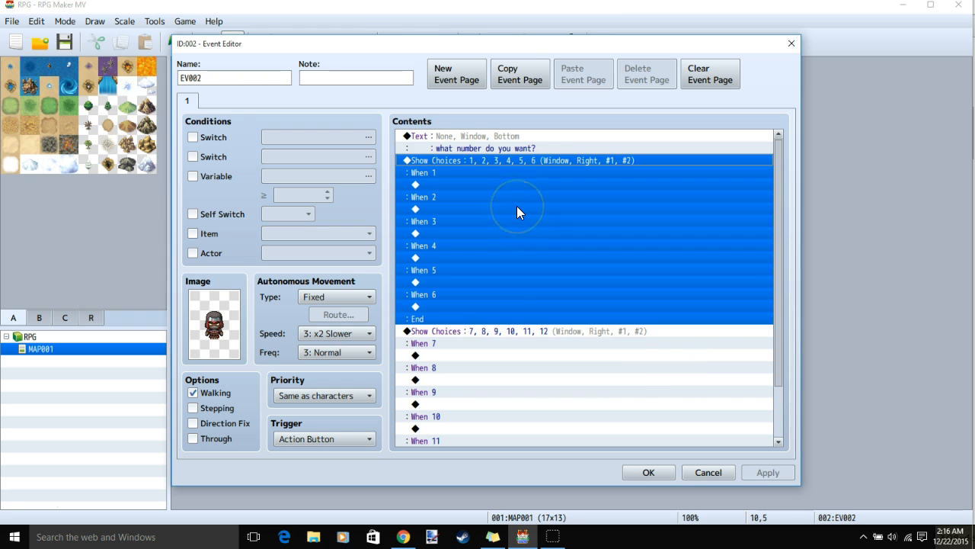
mouse_move(518, 243)
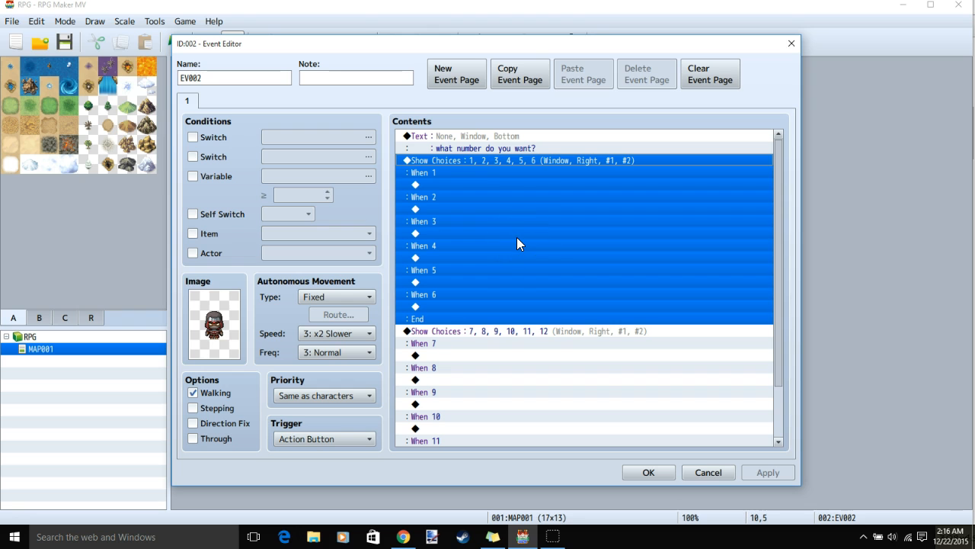
mouse_move(514, 320)
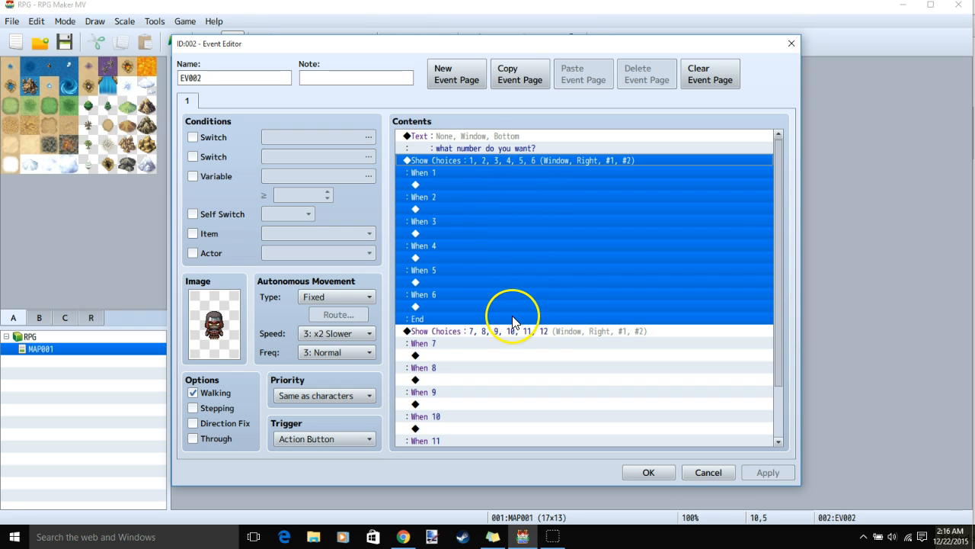
Give the second choice group (7–12) Default None and Cancel Disallow
left_click(495, 331)
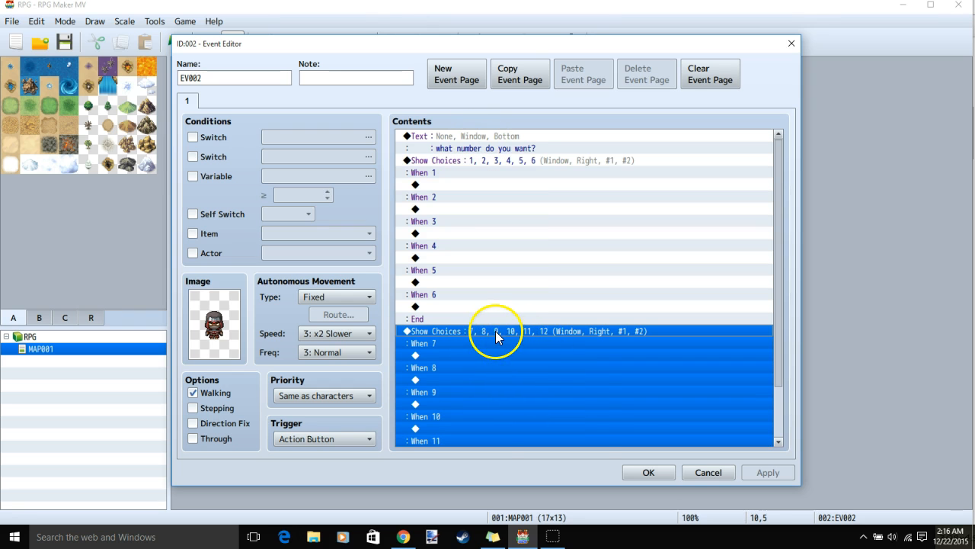
double_click(495, 331)
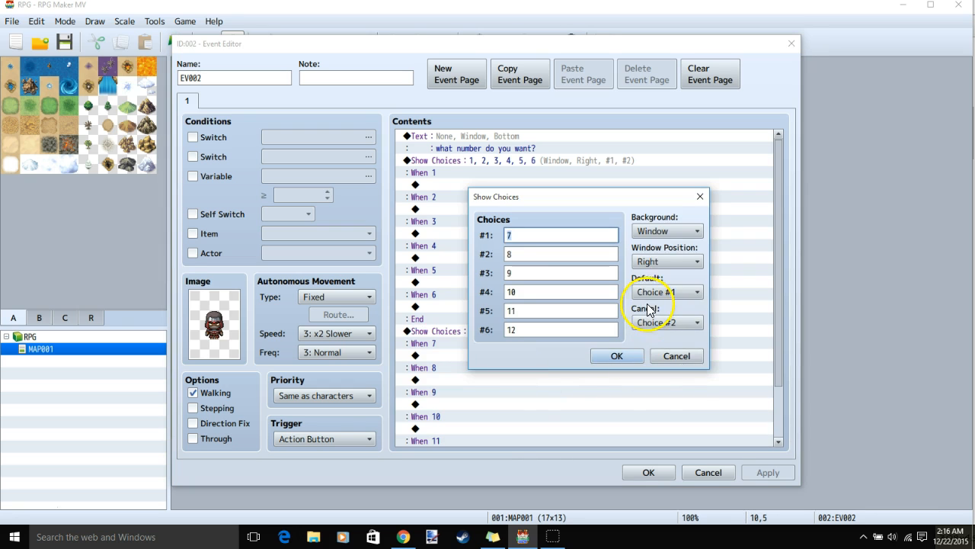
left_click(666, 292)
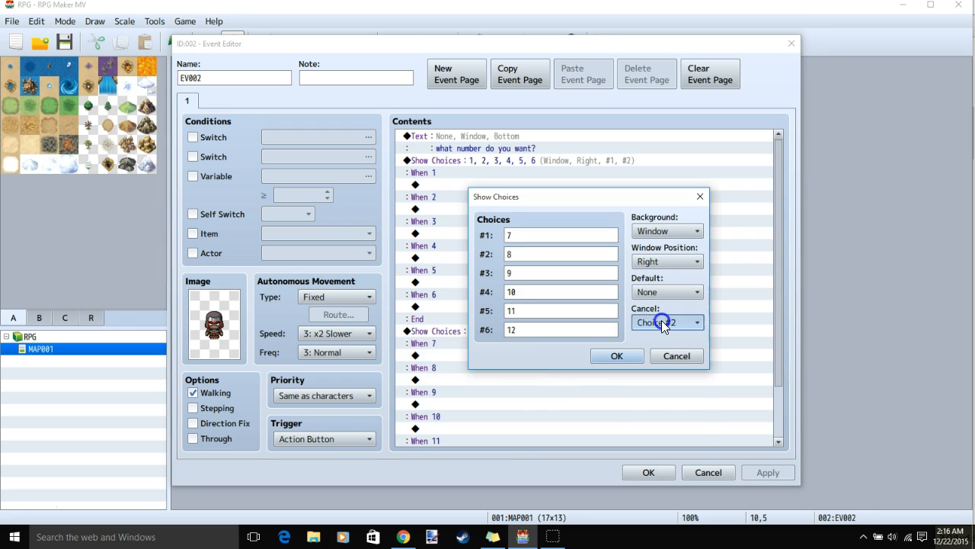
left_click(616, 355)
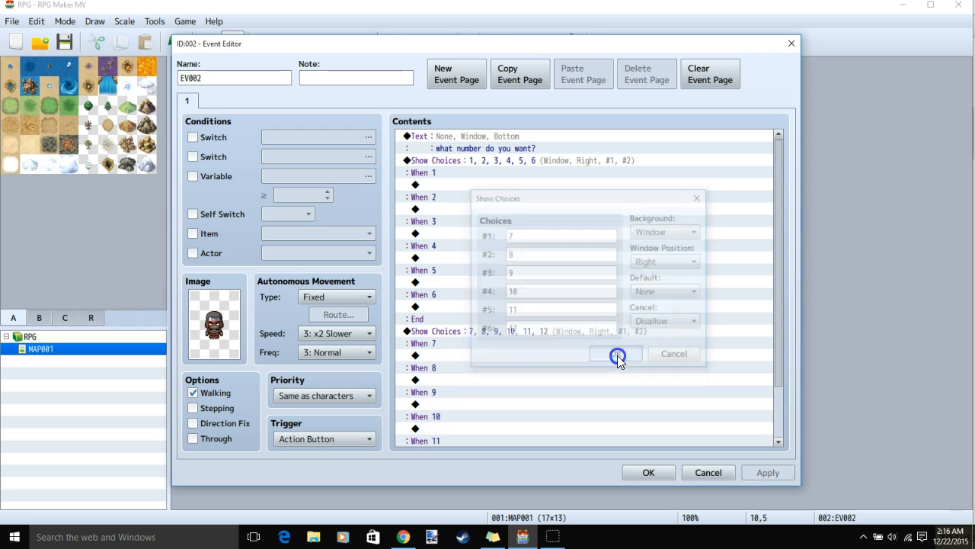
left_click(616, 354)
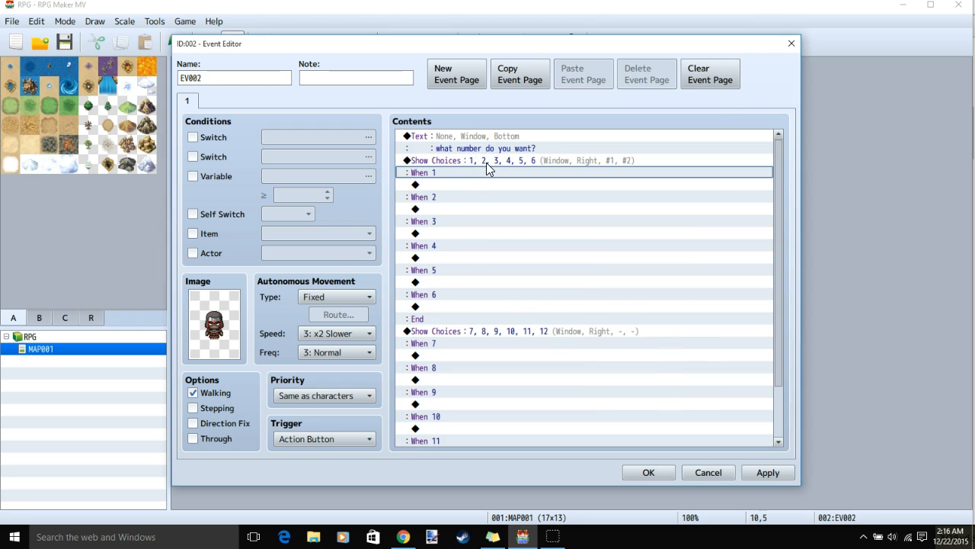
Review the first choice group, keeping Choice #1 as its default
right_click(488, 170)
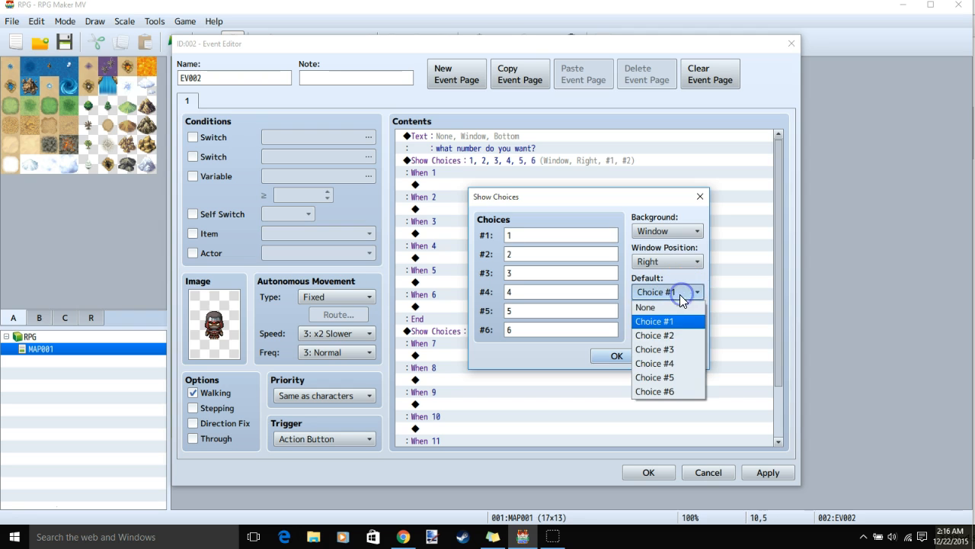
left_click(654, 320)
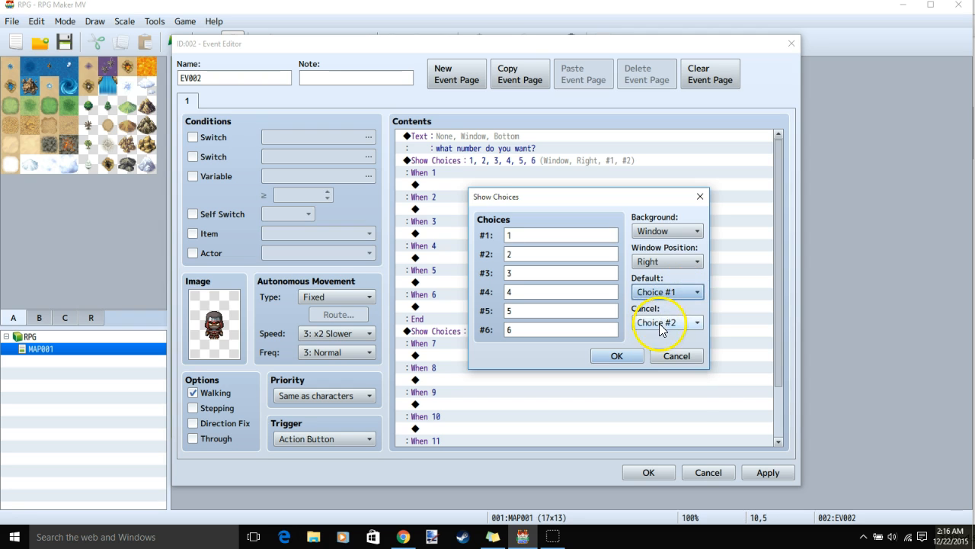
mouse_move(683, 387)
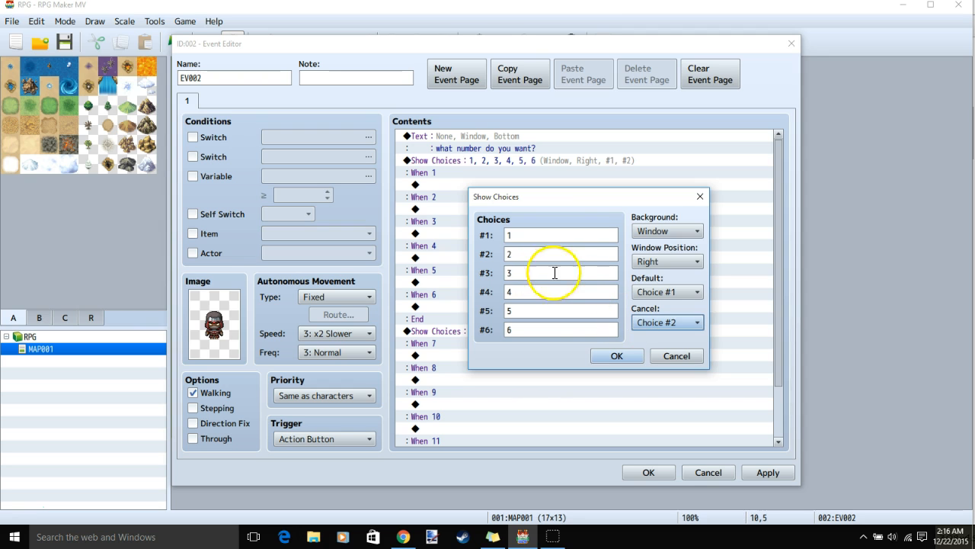
left_click(617, 355)
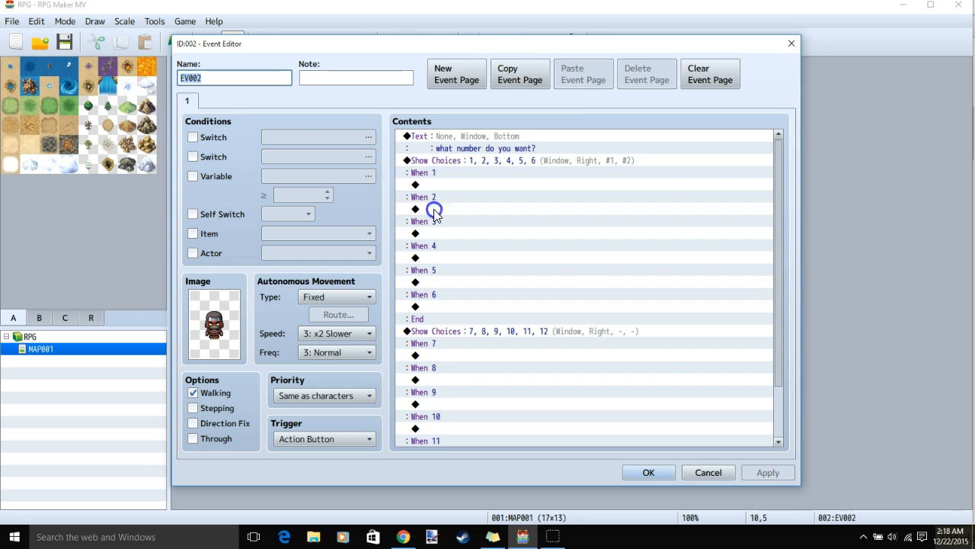
Add a Show Text message reading 'cancel' under the When 2 branch
double_click(440, 212)
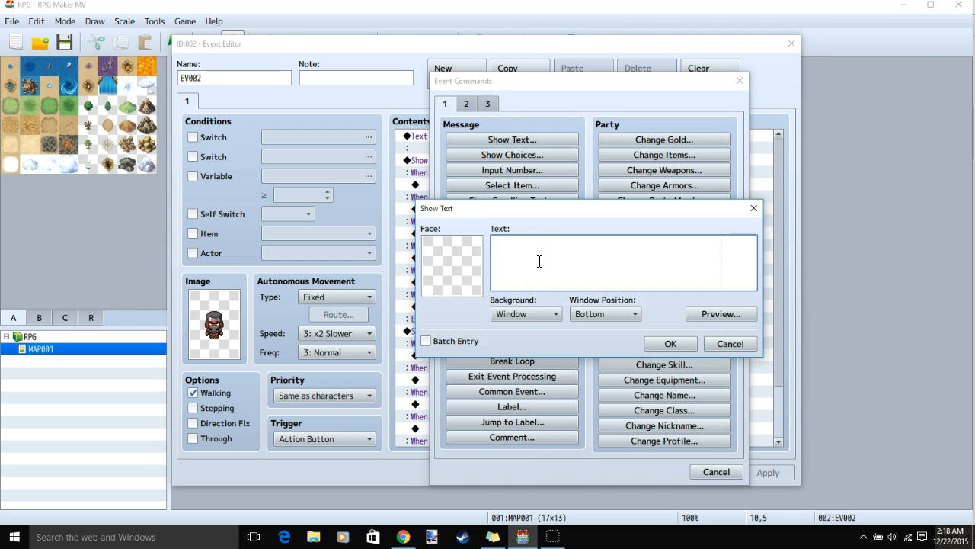
left_click(671, 343)
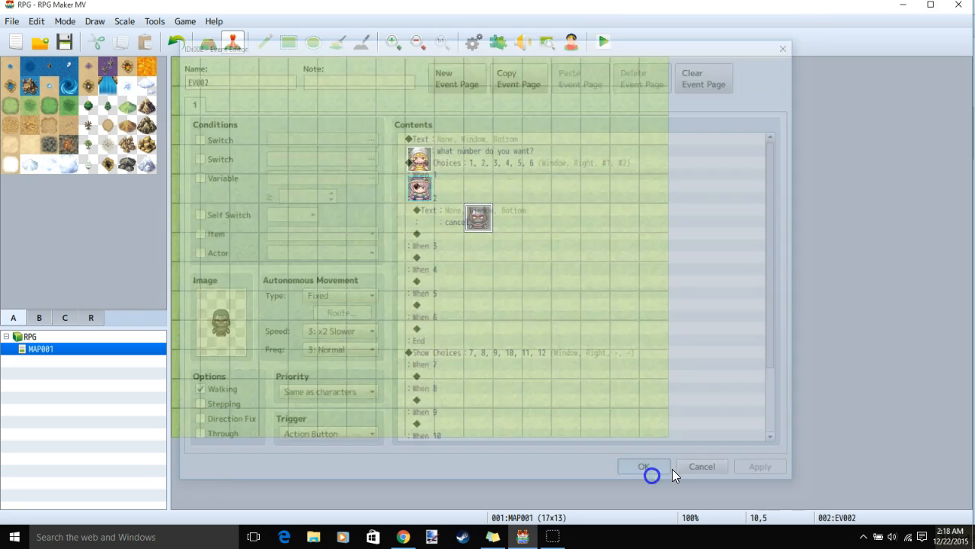
Start a playtest, saving changes, to trigger the event's cancel message
left_click(643, 466)
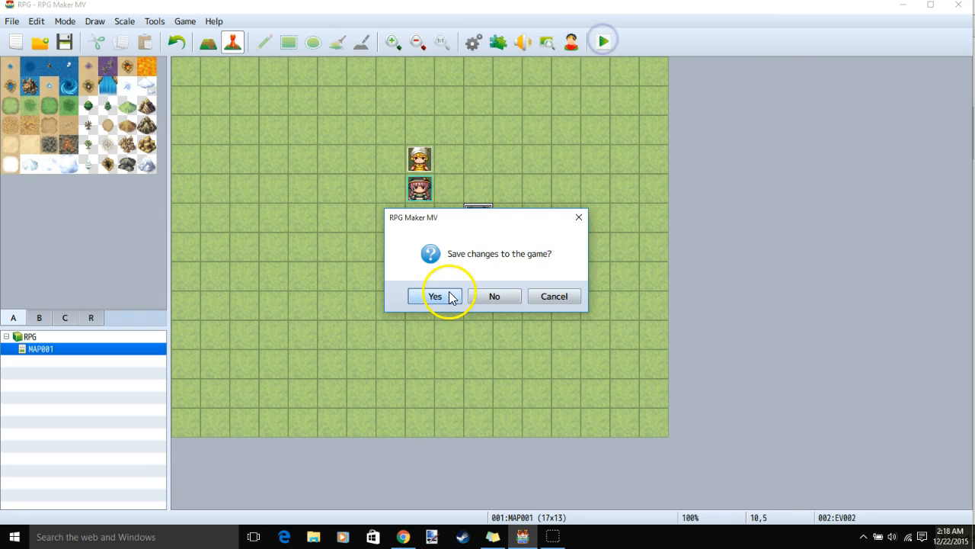
left_click(434, 295)
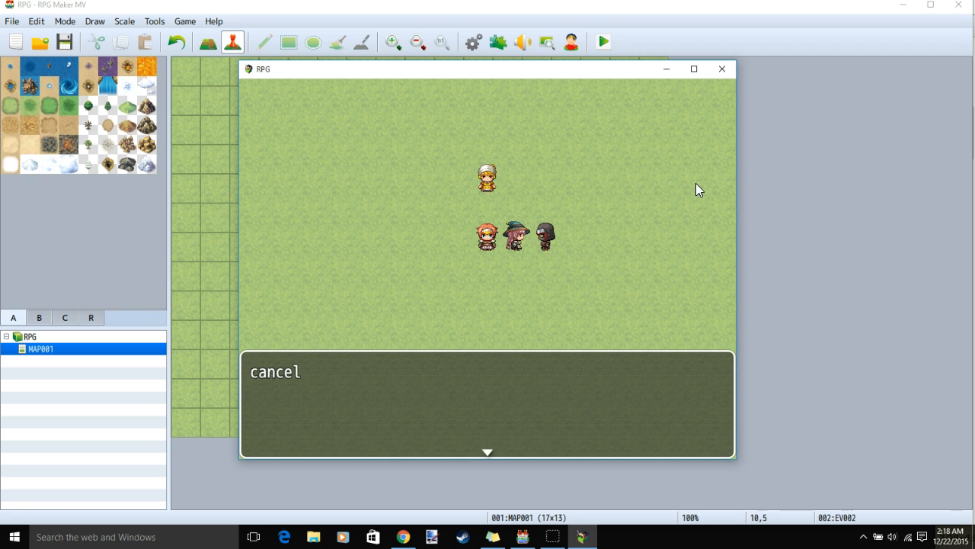
mouse_move(256, 396)
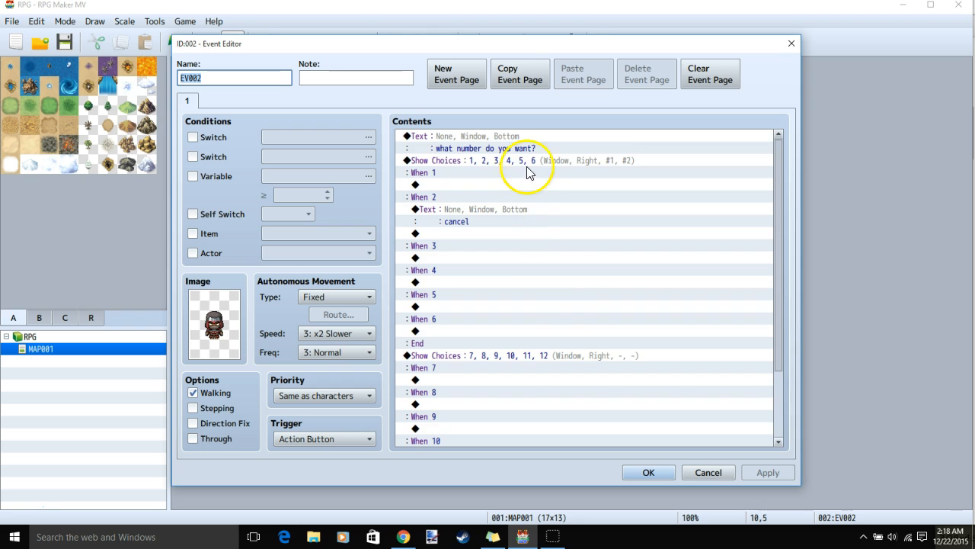
mouse_move(458, 363)
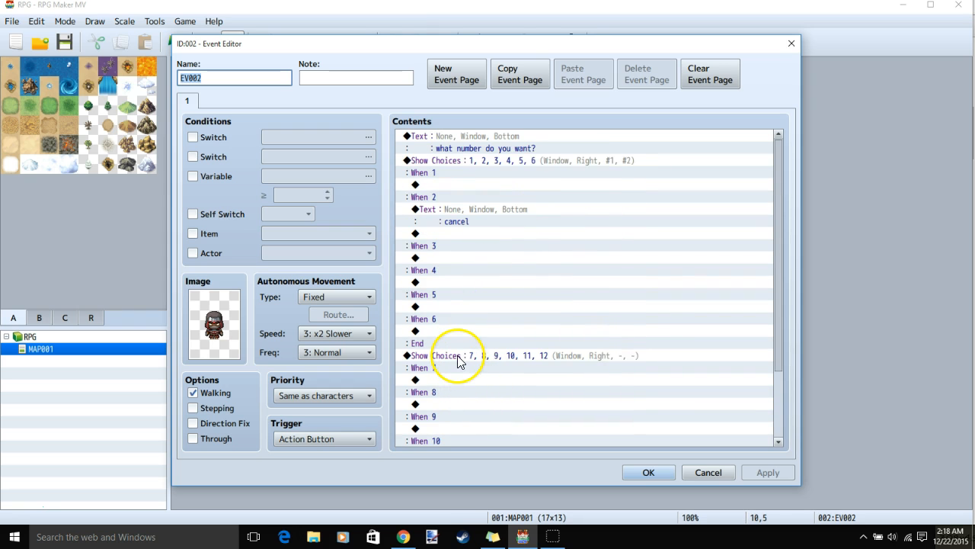
Check the second group unchanged, then give the first group (1–6) no default choice
double_click(445, 357)
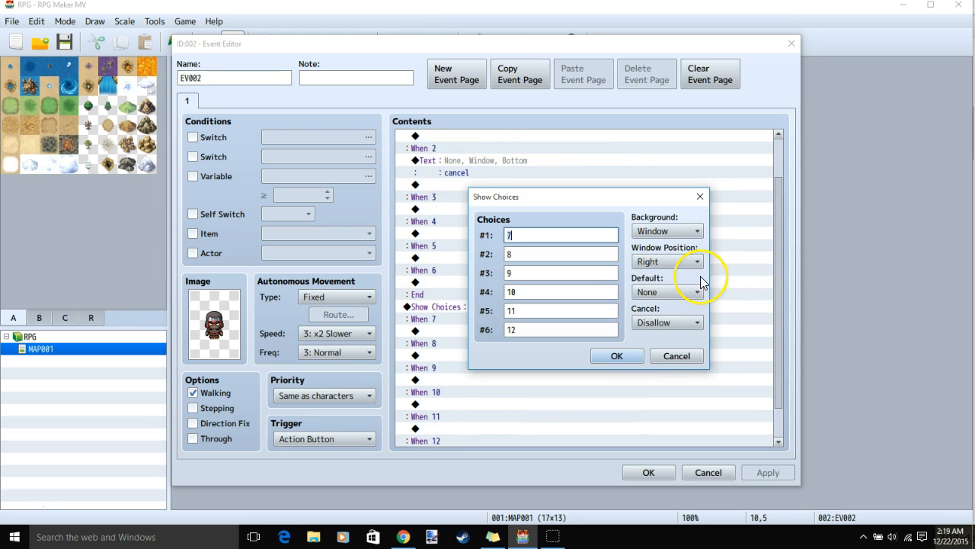
mouse_move(668, 320)
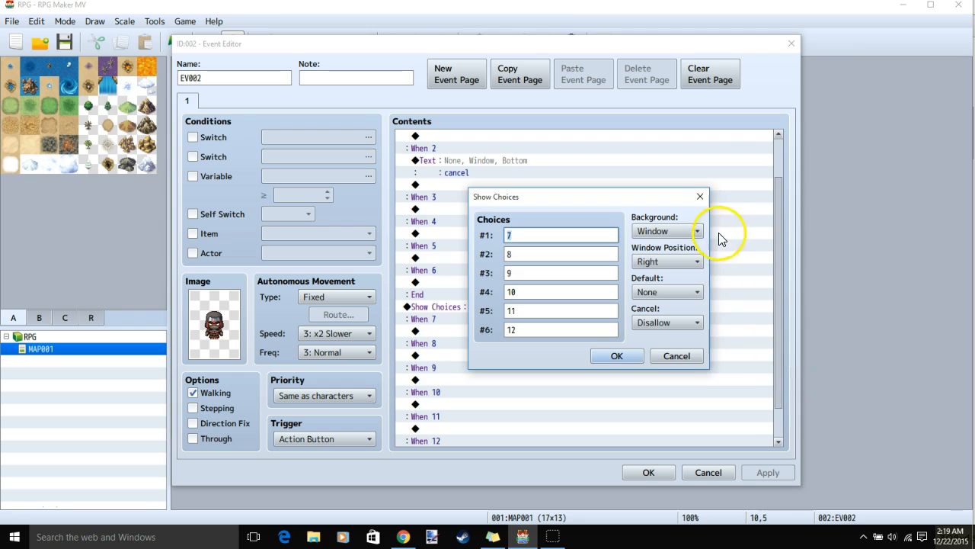
left_click(617, 355)
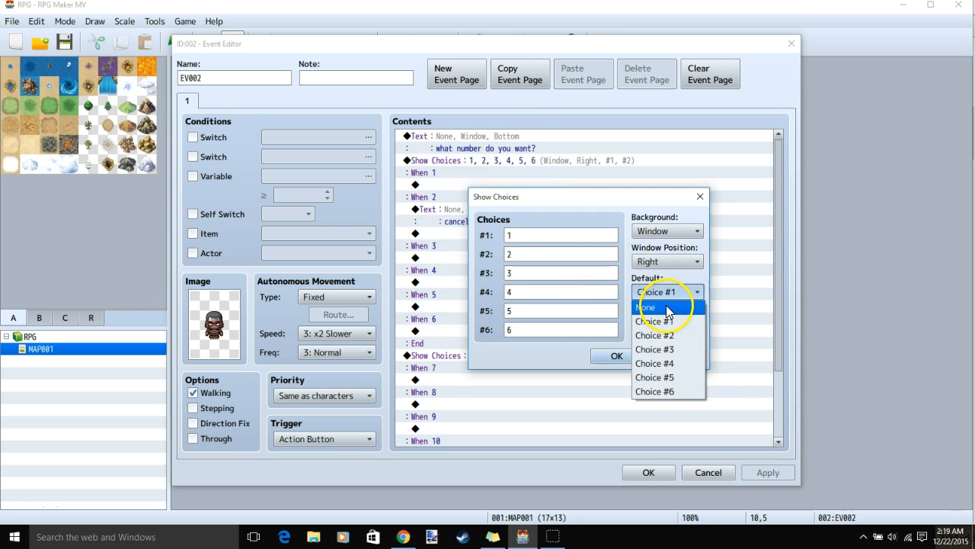
left_click(647, 308)
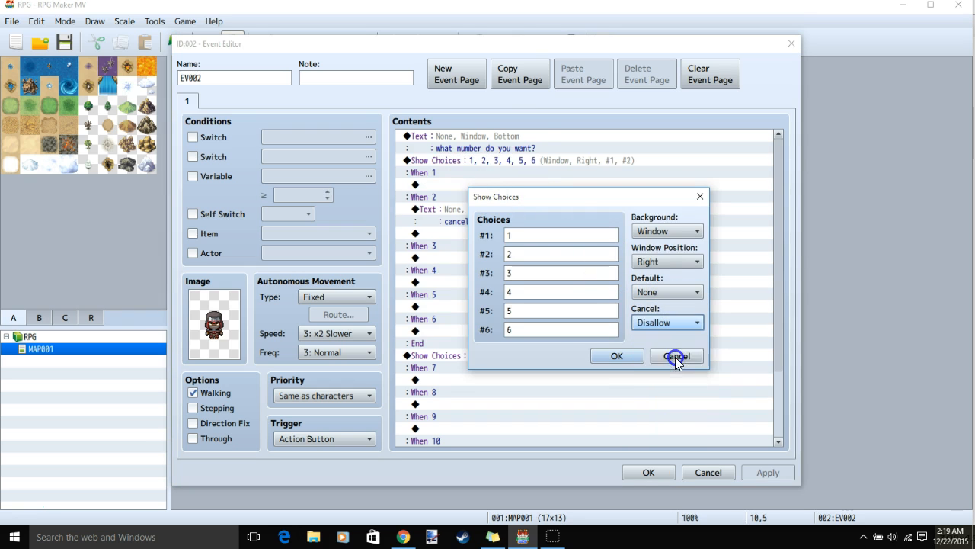
Add a Show Text message reading 'cancel 10' under the When 10 branch
left_click(677, 357)
type("cancel 10")
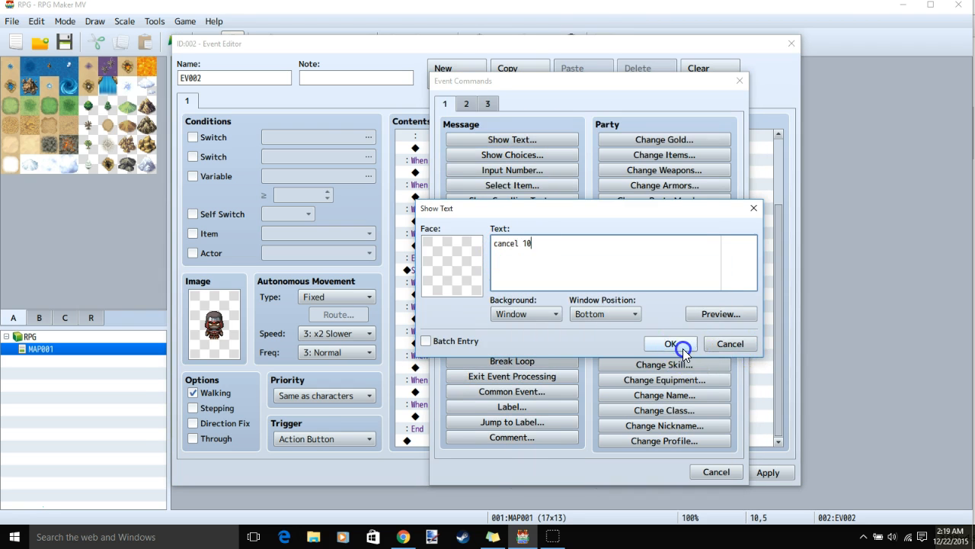
left_click(669, 344)
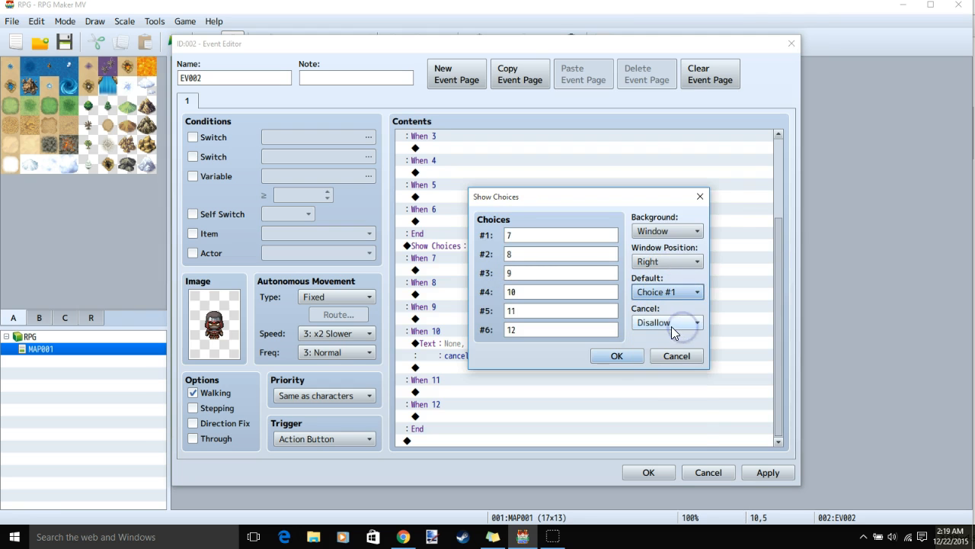
Set the second group's Cancel to Choice #4 (10), confirm, and close the event editor
left_click(668, 323)
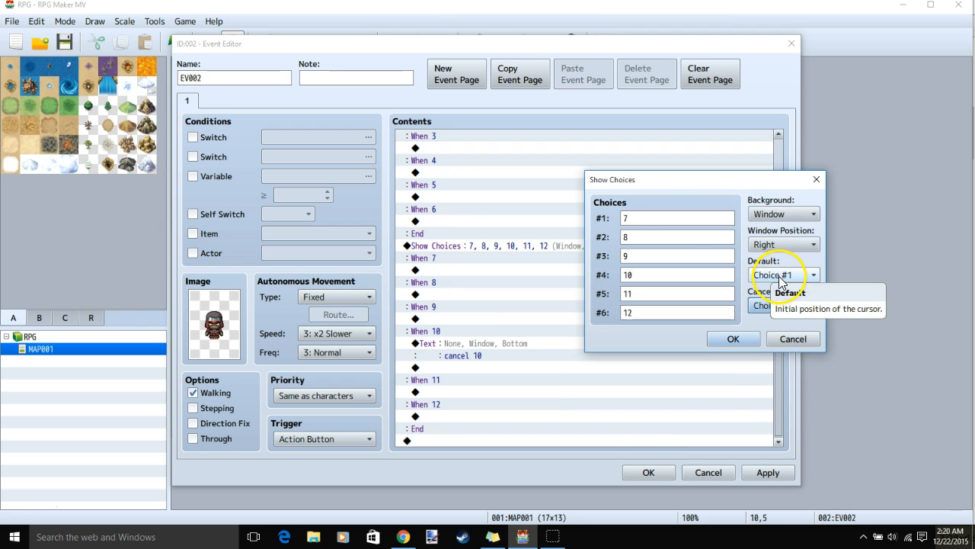
left_click(784, 305)
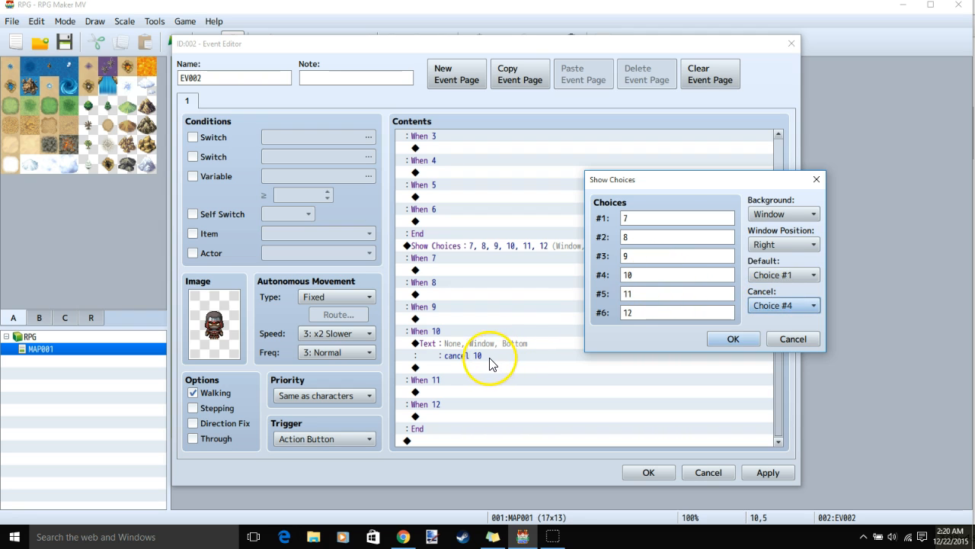
mouse_move(457, 143)
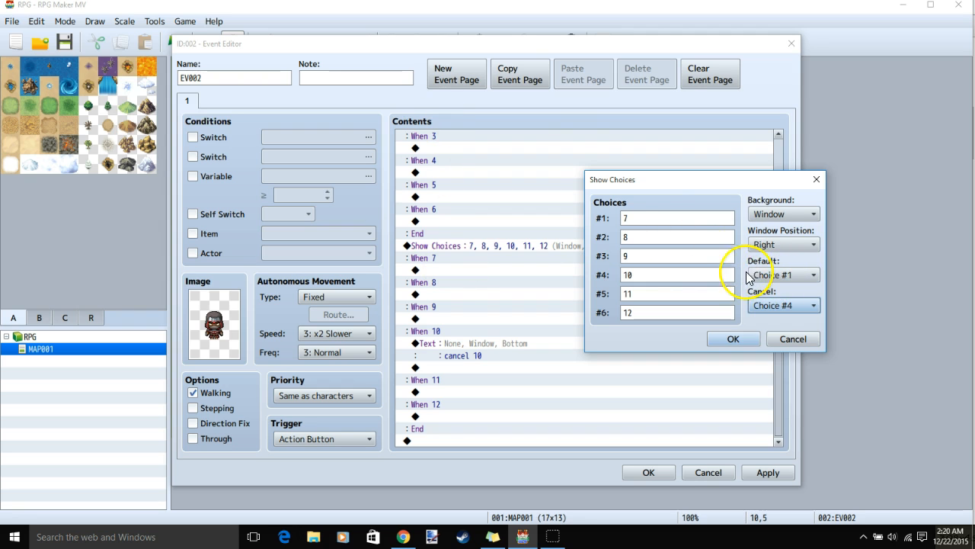
left_click(733, 339)
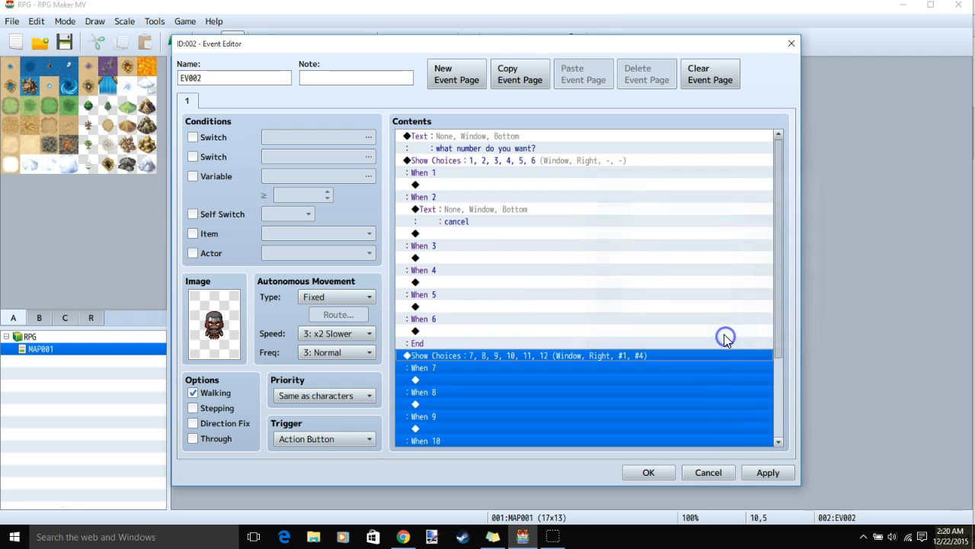
left_click(650, 472)
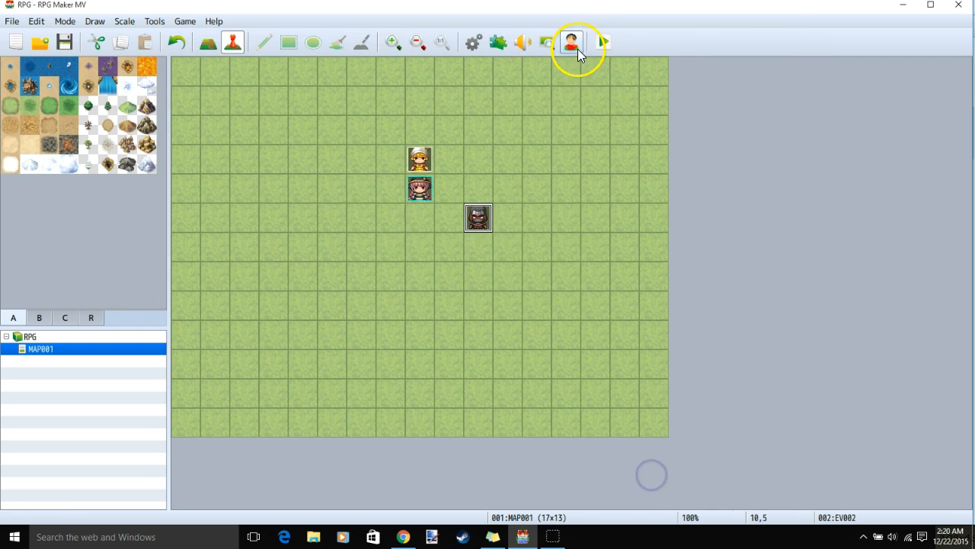
left_click(570, 43)
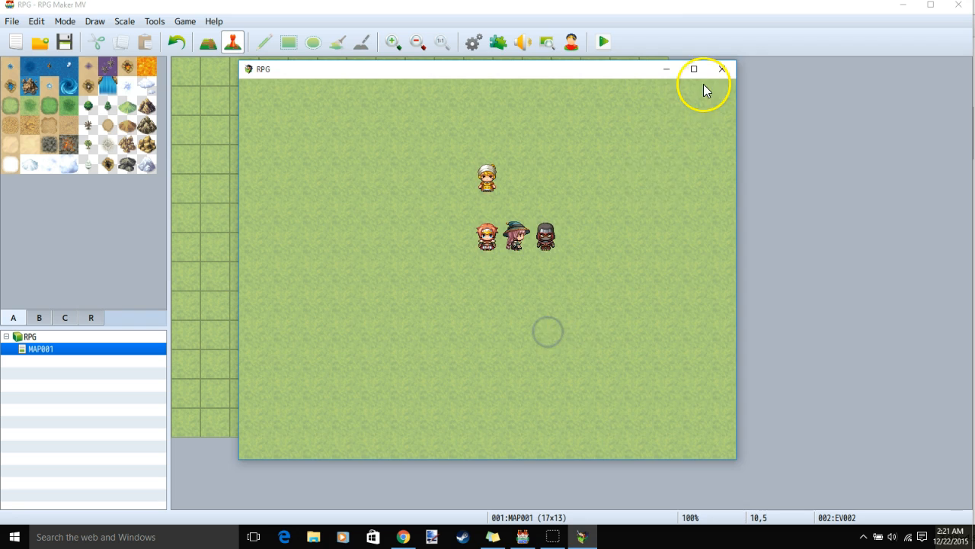
left_click(723, 69)
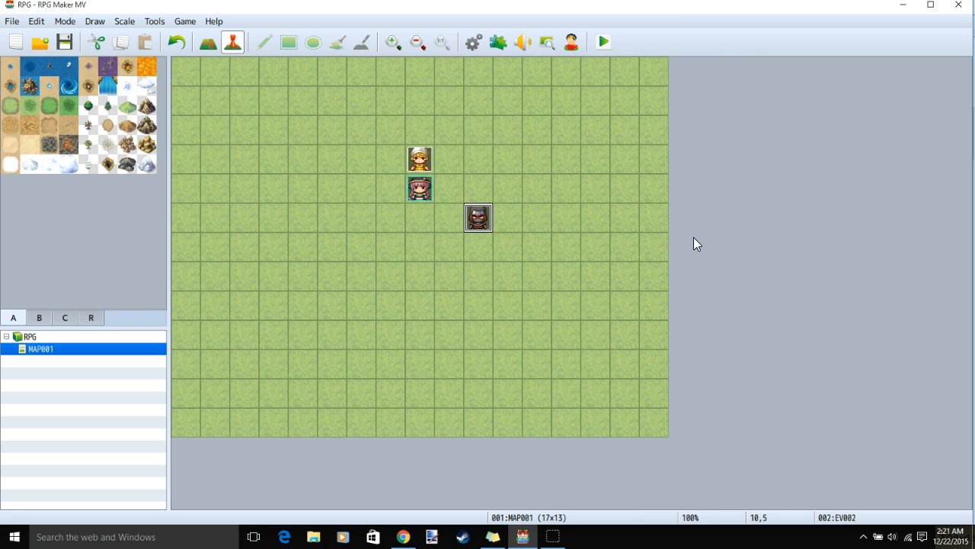